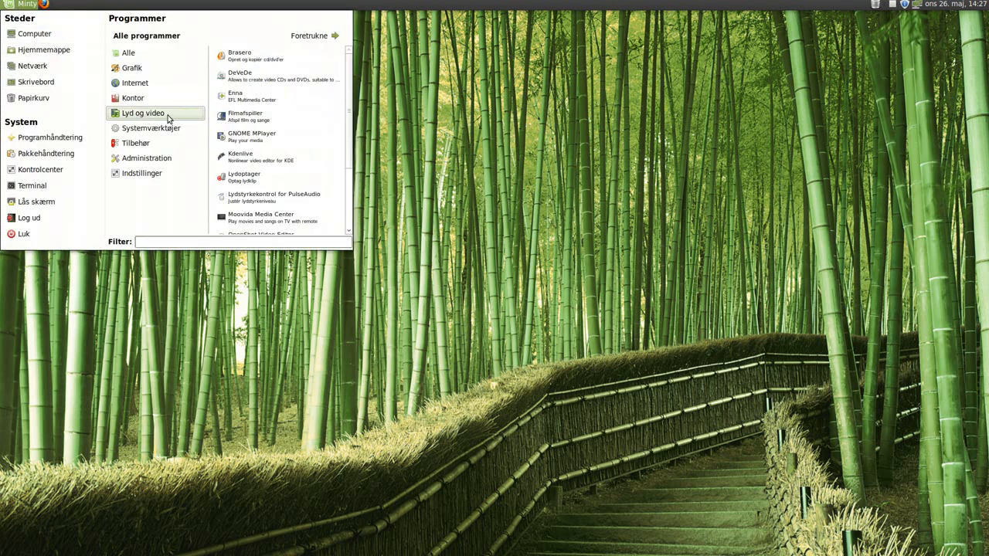
# Step: Launch Enna MediaCenter from the Mint menu's Lyd og video category
pyautogui.click(235, 96)
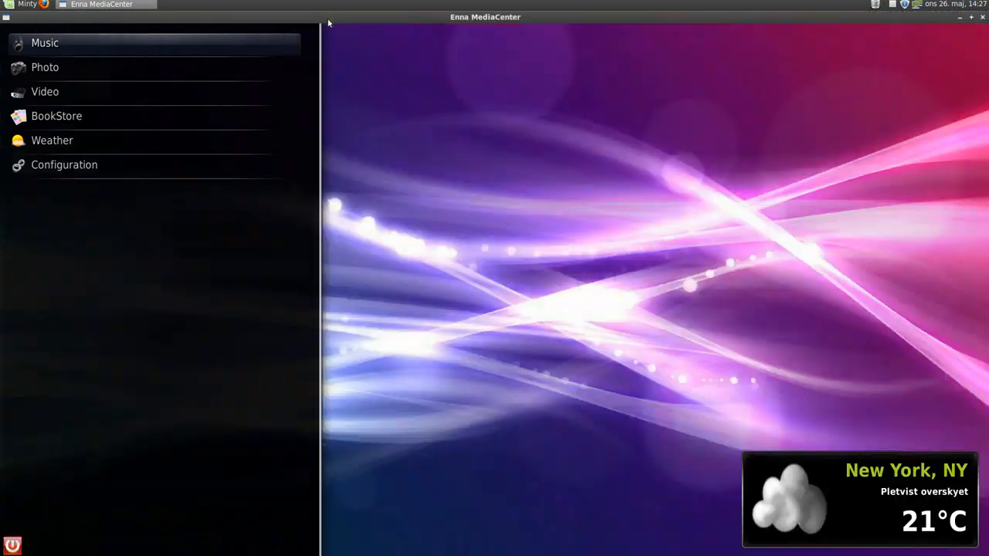
pyautogui.moveTo(184, 217)
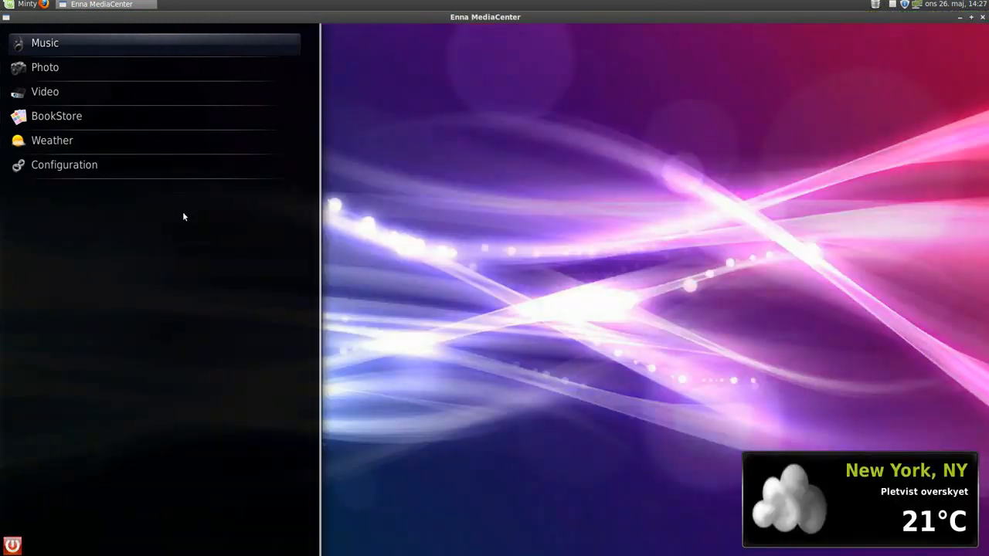
pyautogui.click(45, 68)
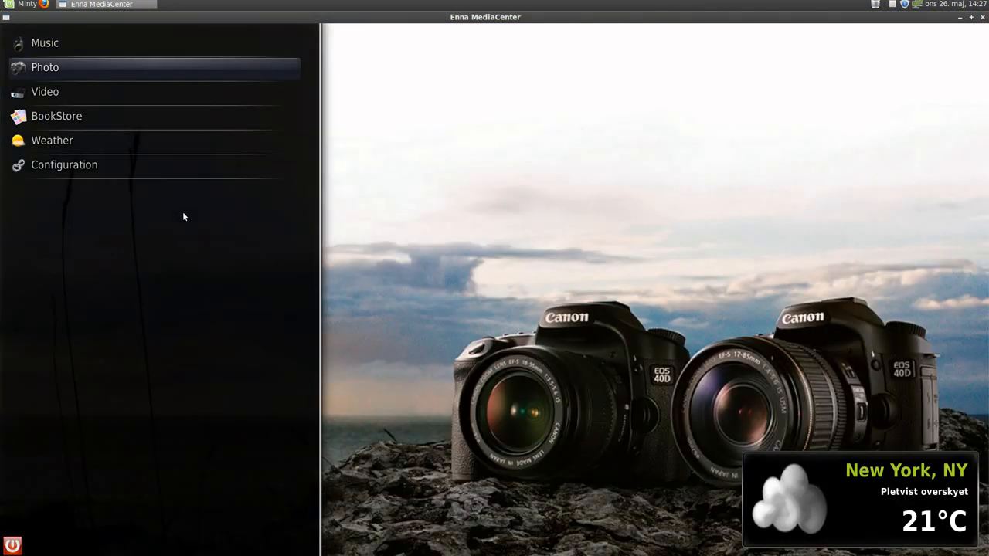
pyautogui.click(55, 116)
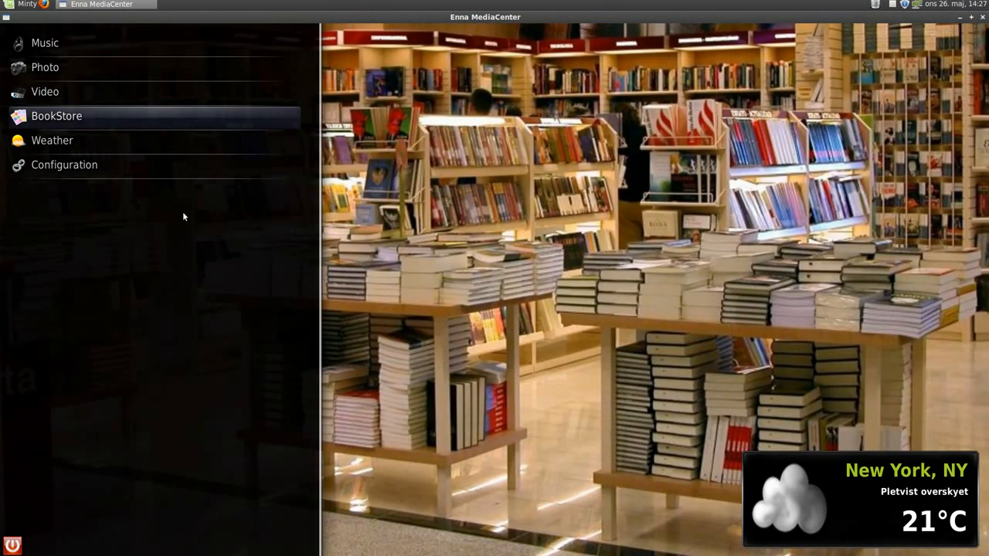
pyautogui.click(65, 164)
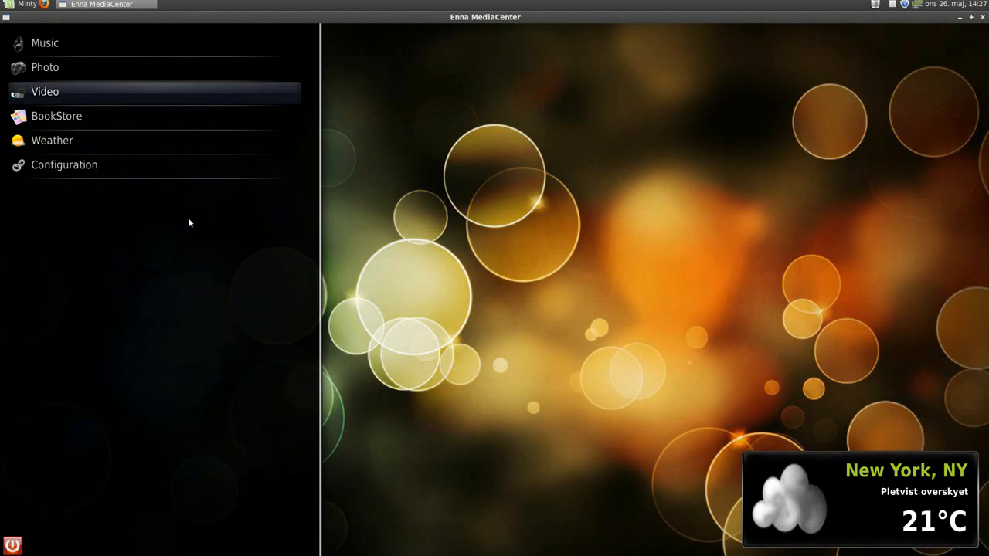
pyautogui.moveTo(890, 504)
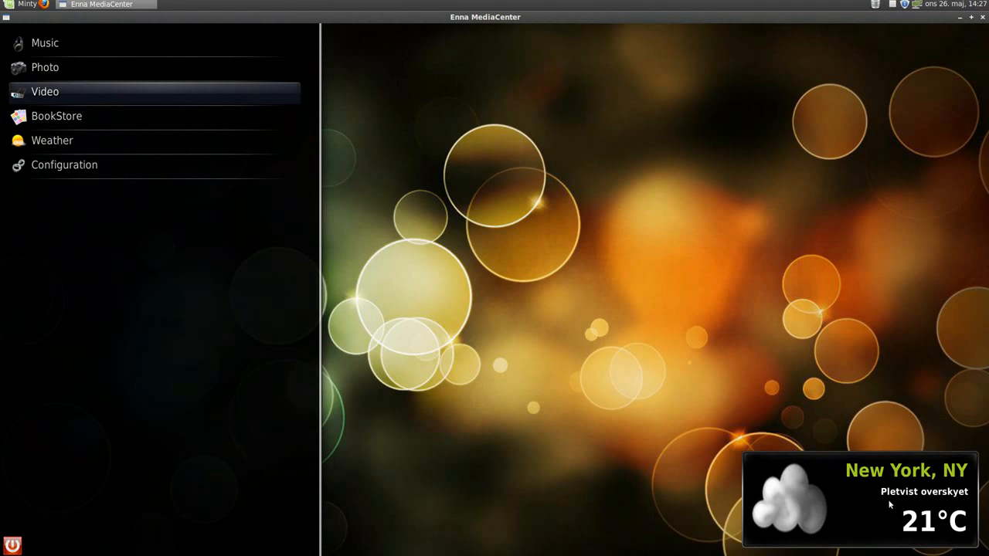
pyautogui.moveTo(842, 485)
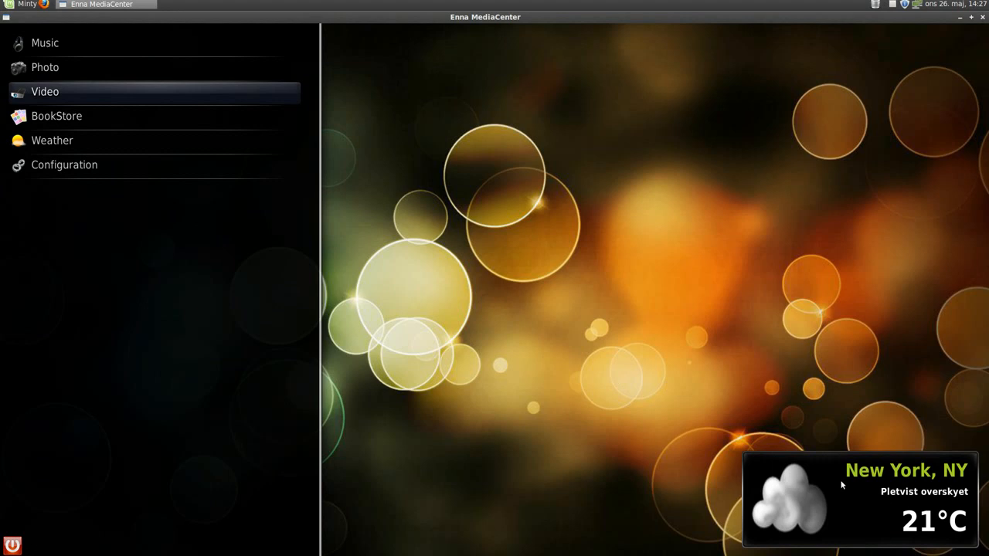
pyautogui.moveTo(227, 261)
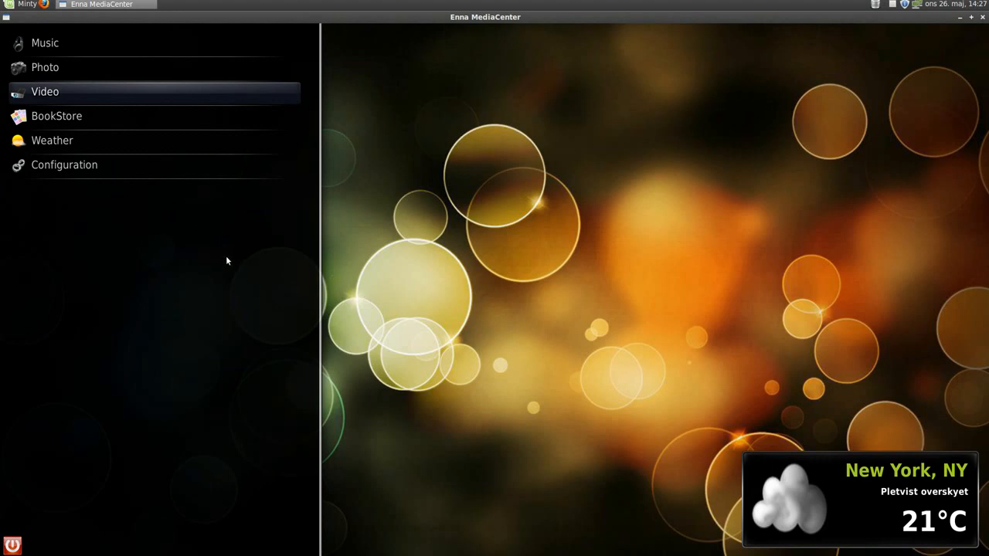
pyautogui.click(55, 116)
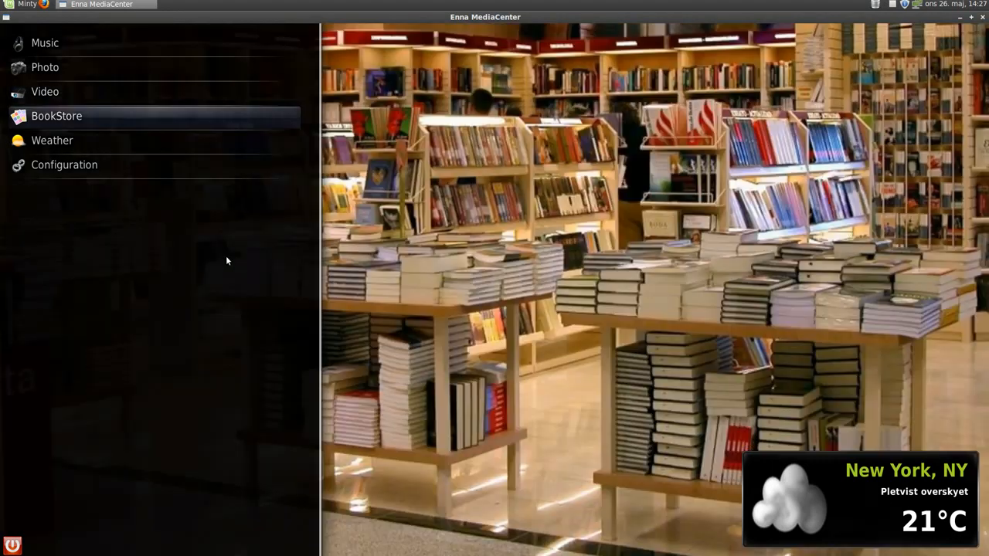
pyautogui.click(52, 139)
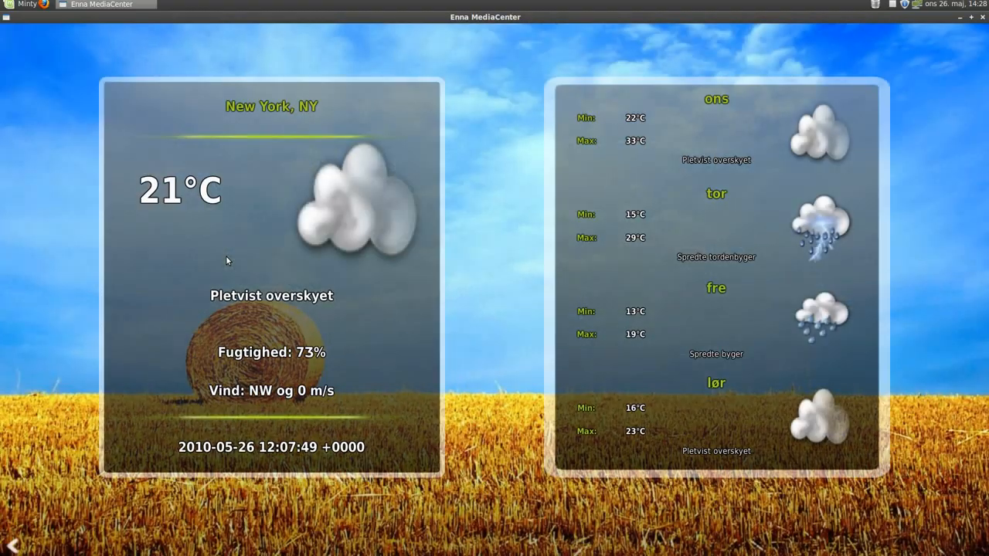
pyautogui.moveTo(262, 255)
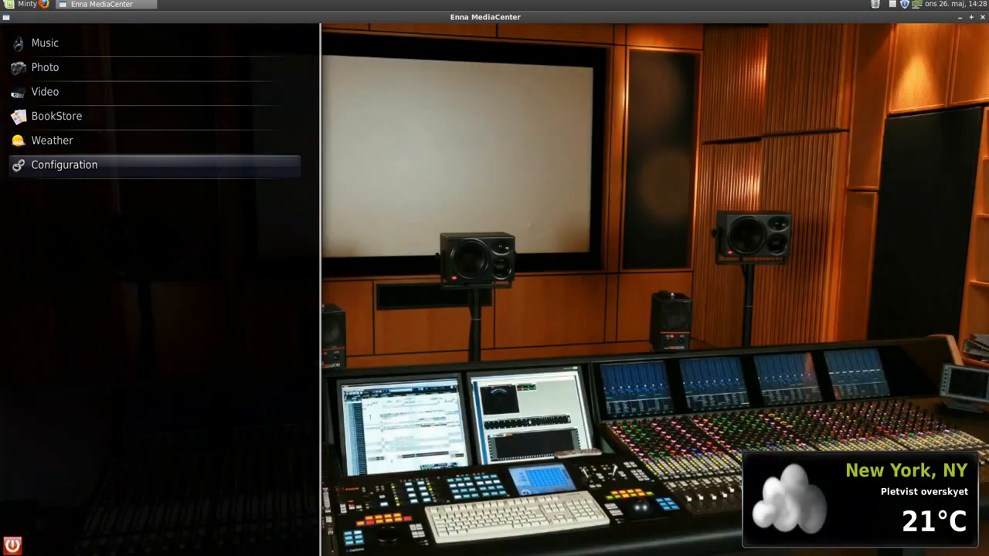
# Step: Open the GoComics collection from the BookStore, listing strips like Garfield and Peanuts
pyautogui.click(56, 115)
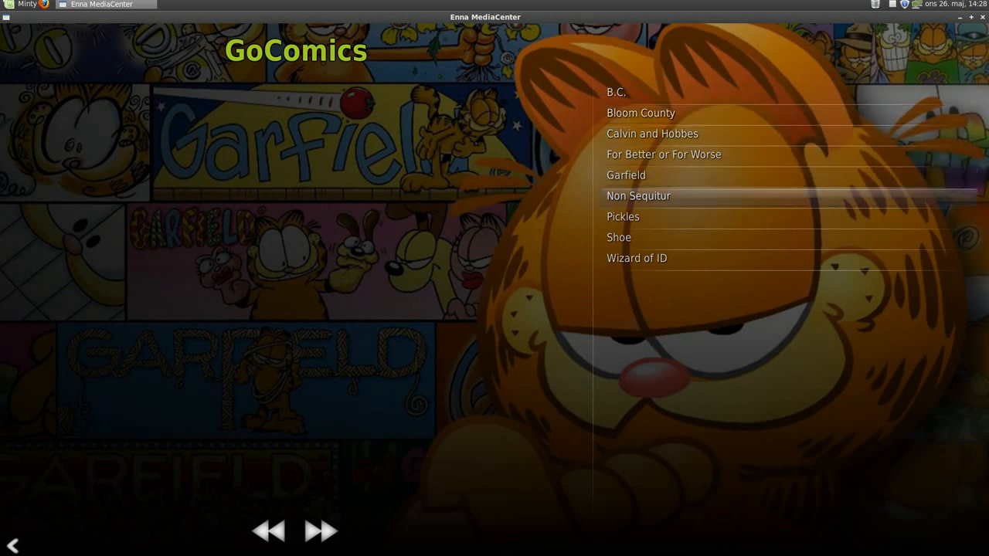
# Step: Show today's Garfield strip and browse back to the 2010/05/22 strip, then highlight Shoe
pyautogui.press('Up')
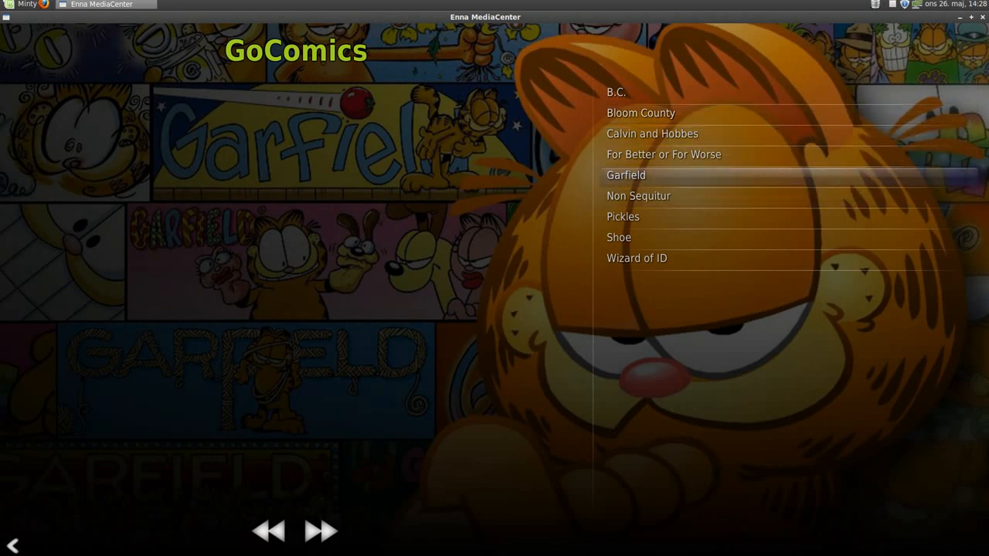
pyautogui.click(626, 174)
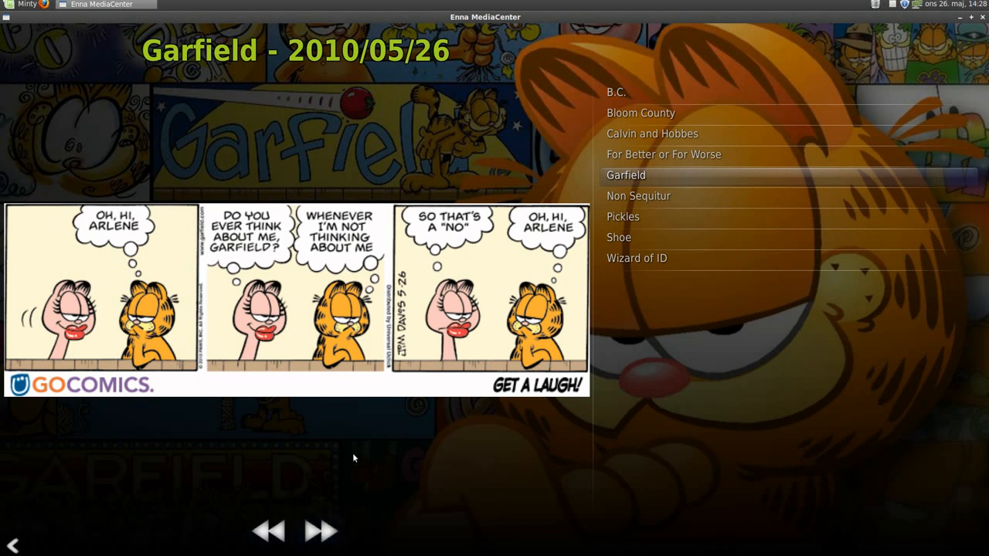
pyautogui.click(269, 531)
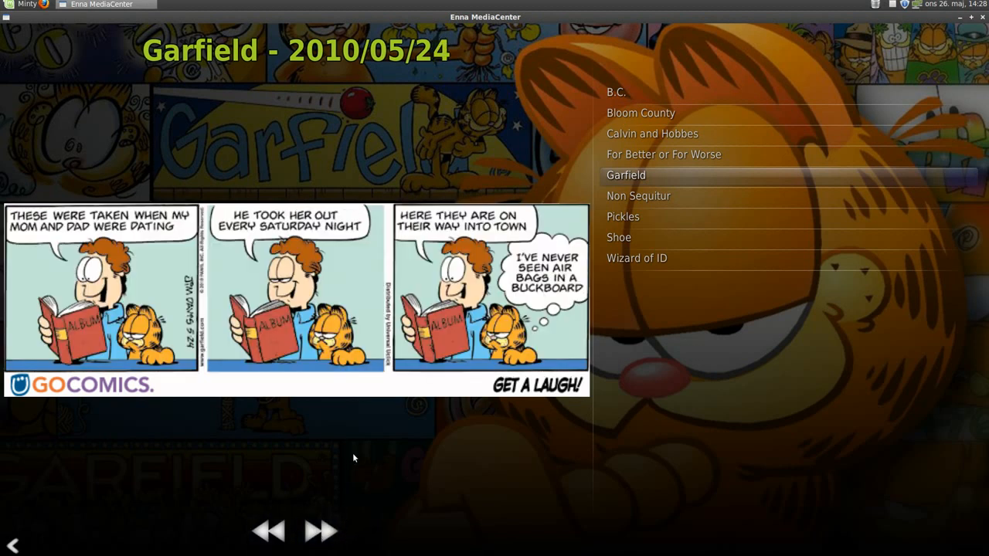
pyautogui.click(269, 531)
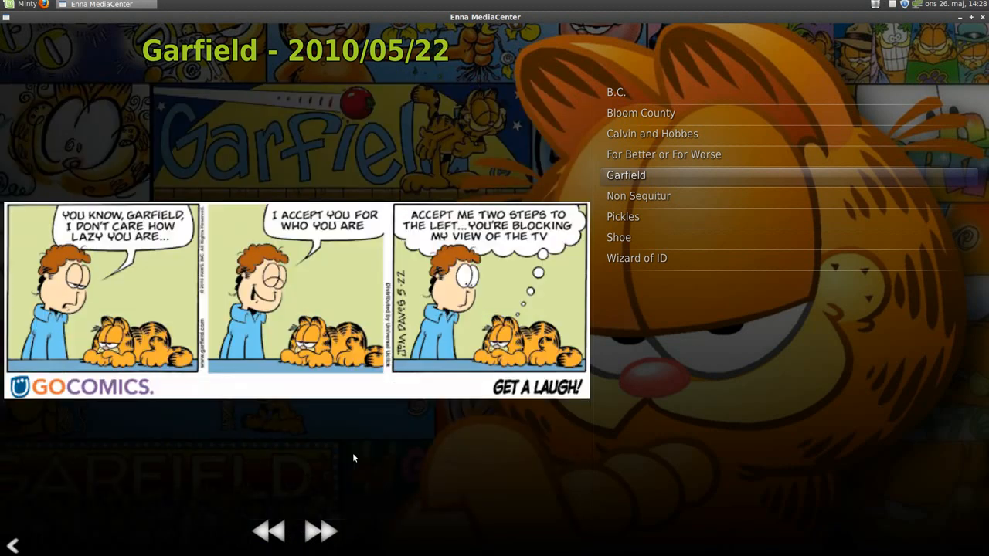
pyautogui.moveTo(612, 266)
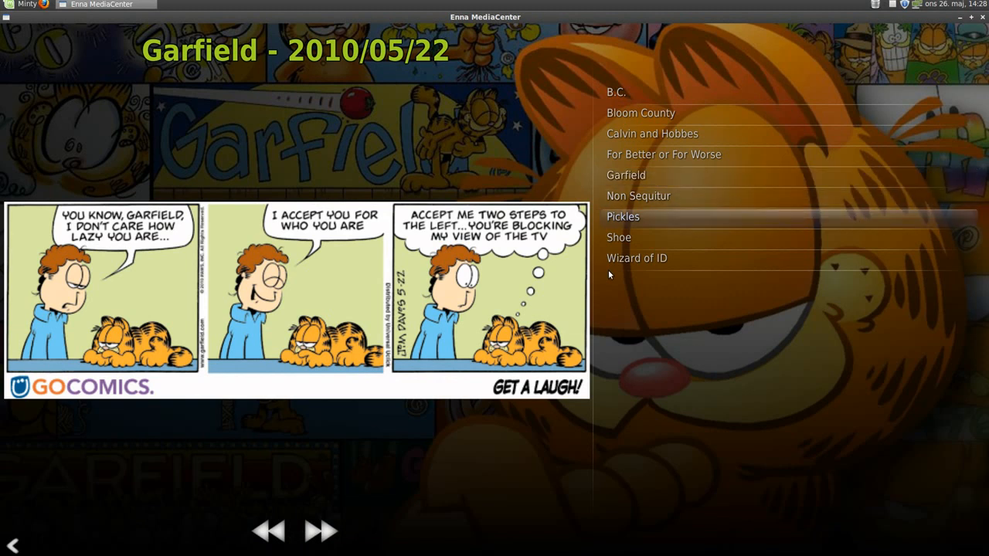
pyautogui.press('Down')
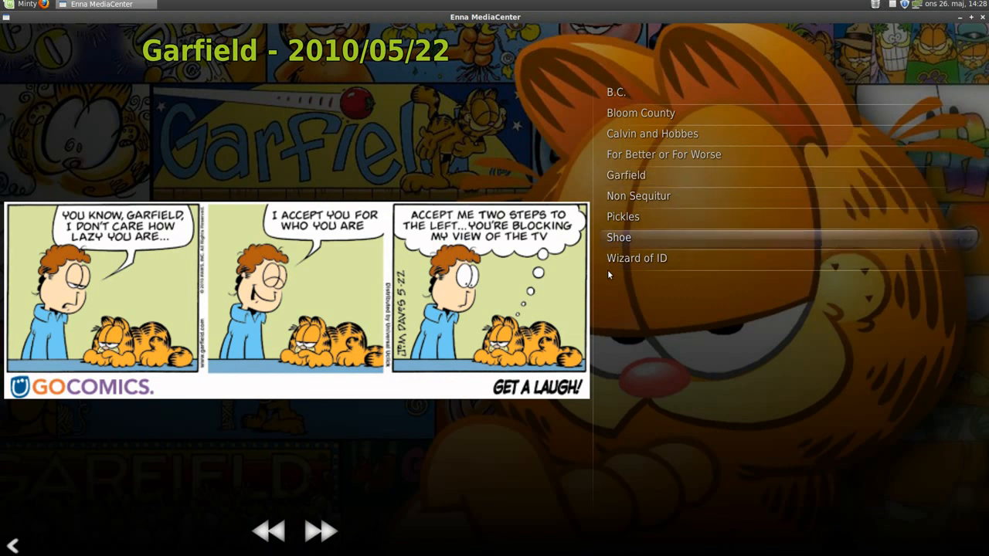
# Step: View the Shoe strips for 2010/05/26 and 05/25, then return to the BookStore collections
pyautogui.click(618, 238)
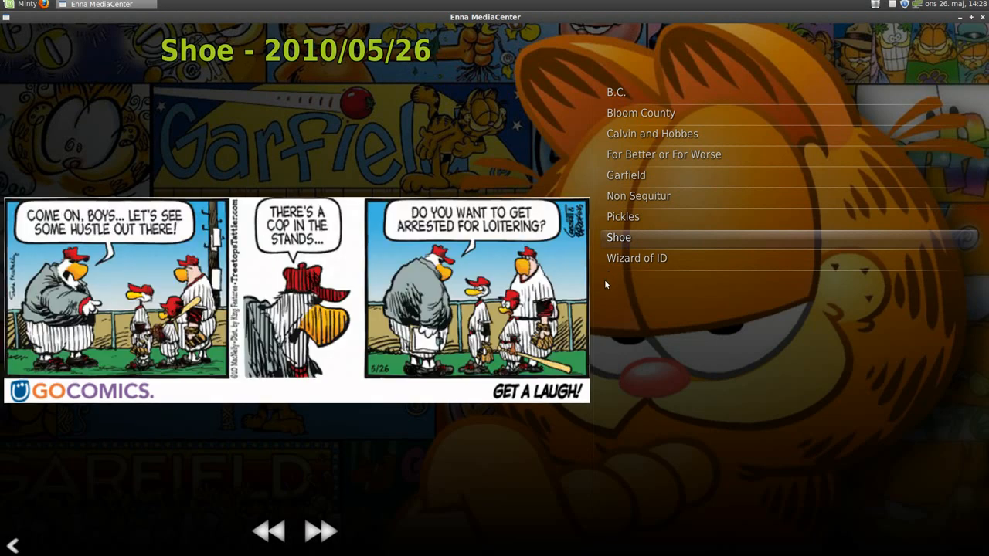
pyautogui.moveTo(342, 434)
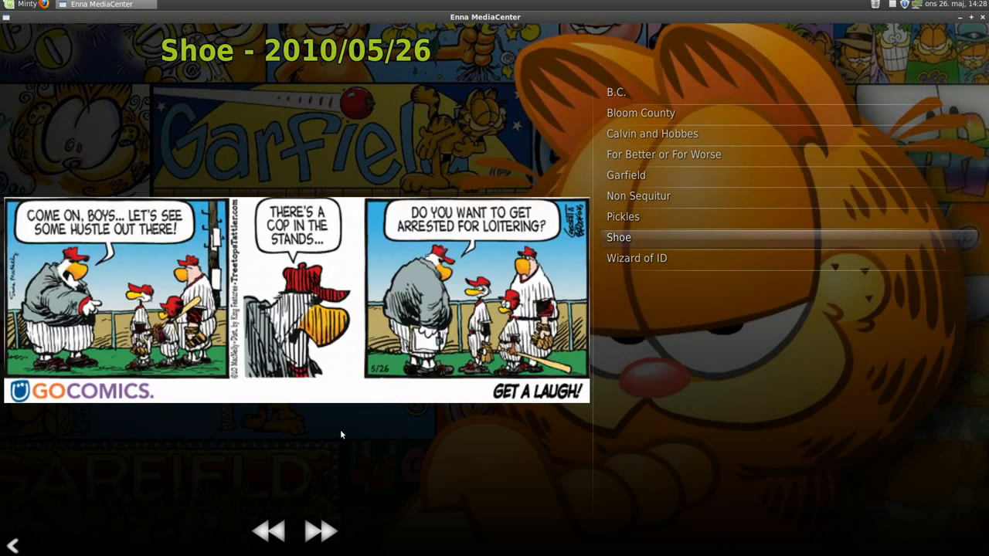
pyautogui.click(269, 530)
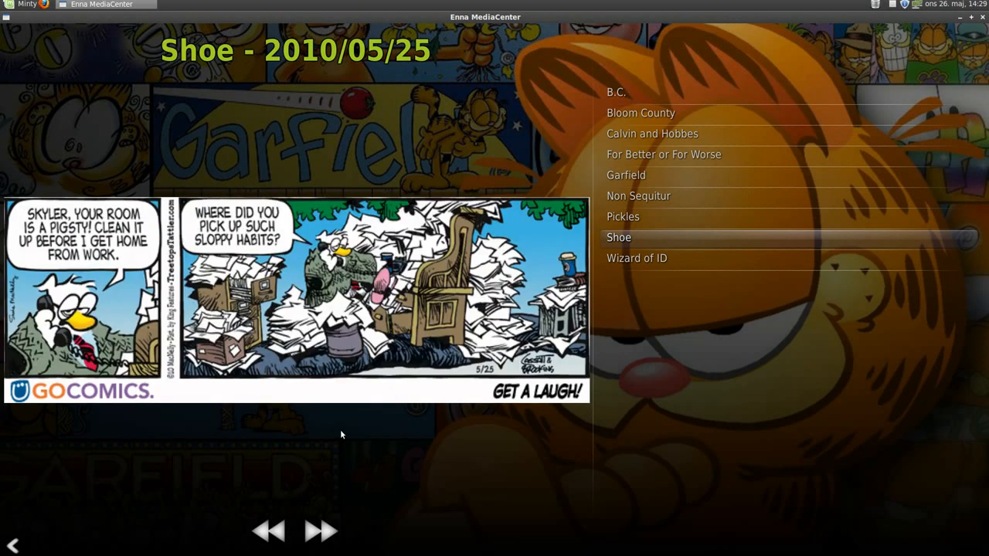
pyautogui.click(268, 530)
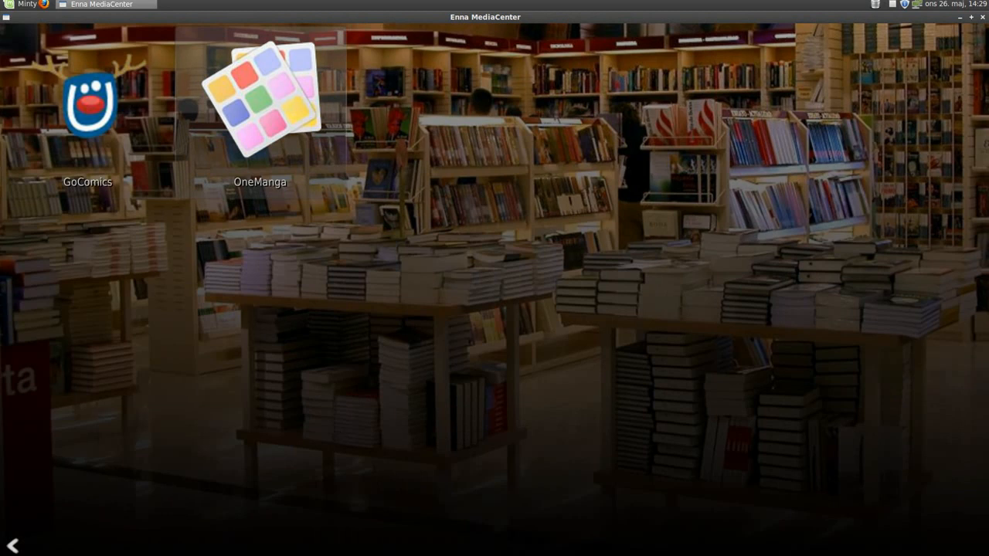
# Step: Browse the OneManga title list and start reading Naruto chapter 490
pyautogui.click(260, 85)
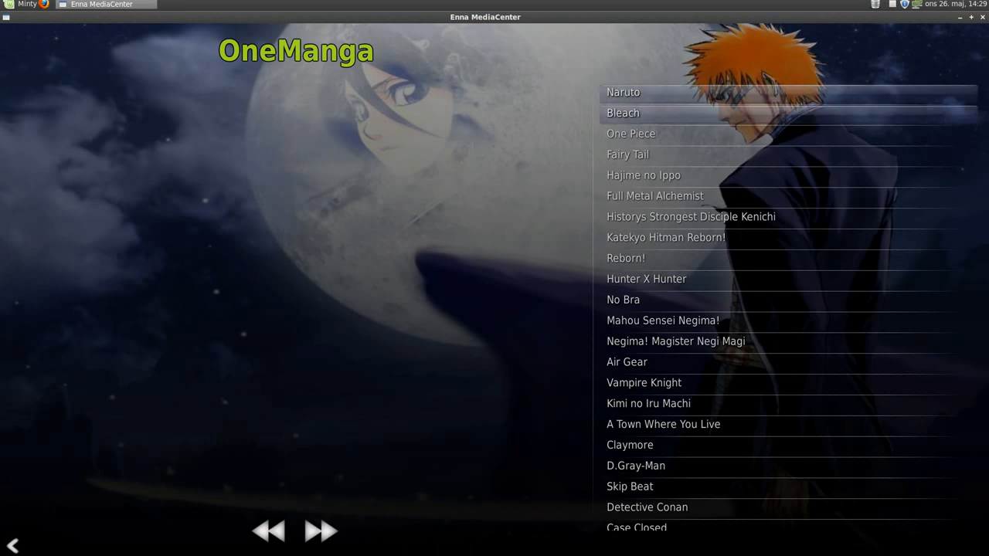
pyautogui.scroll(-3)
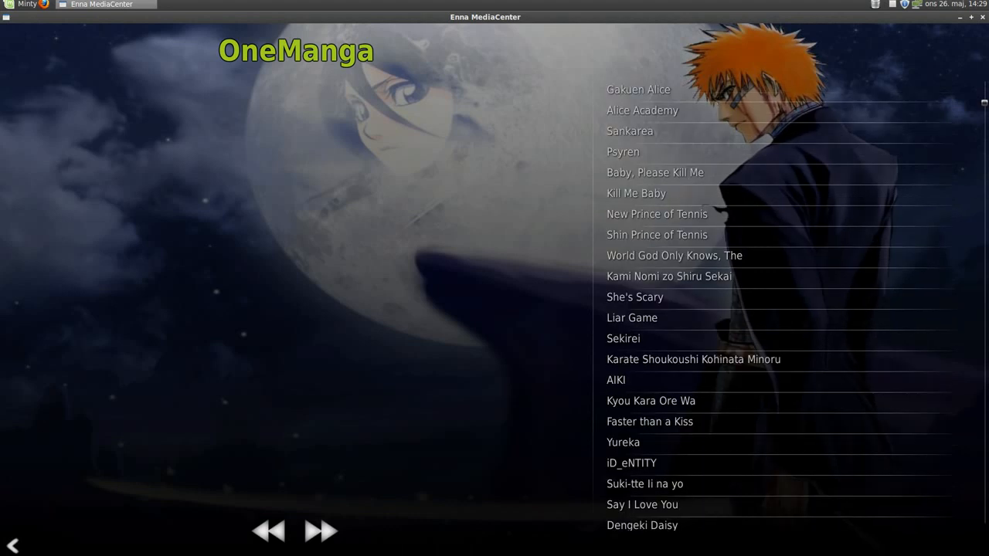
pyautogui.scroll(-3)
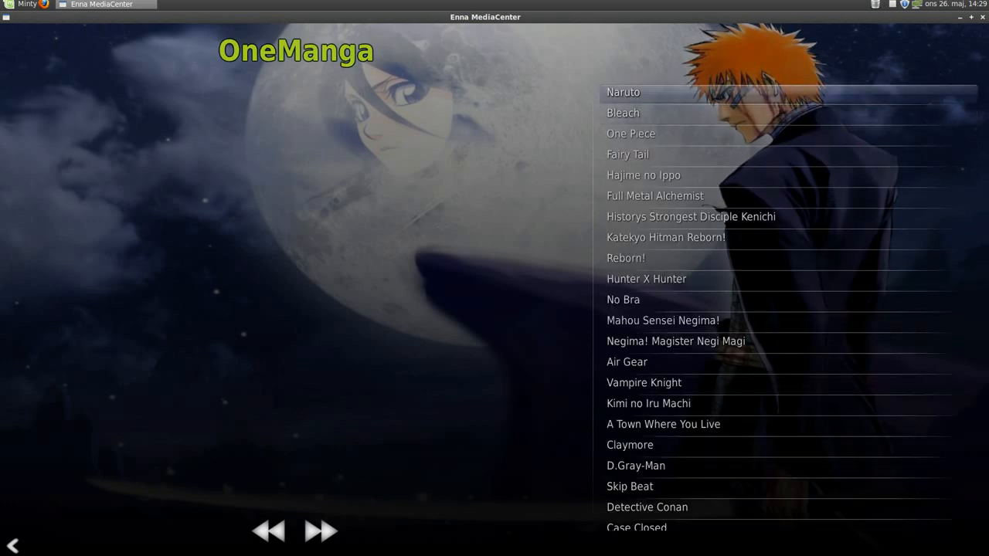
pyautogui.click(624, 93)
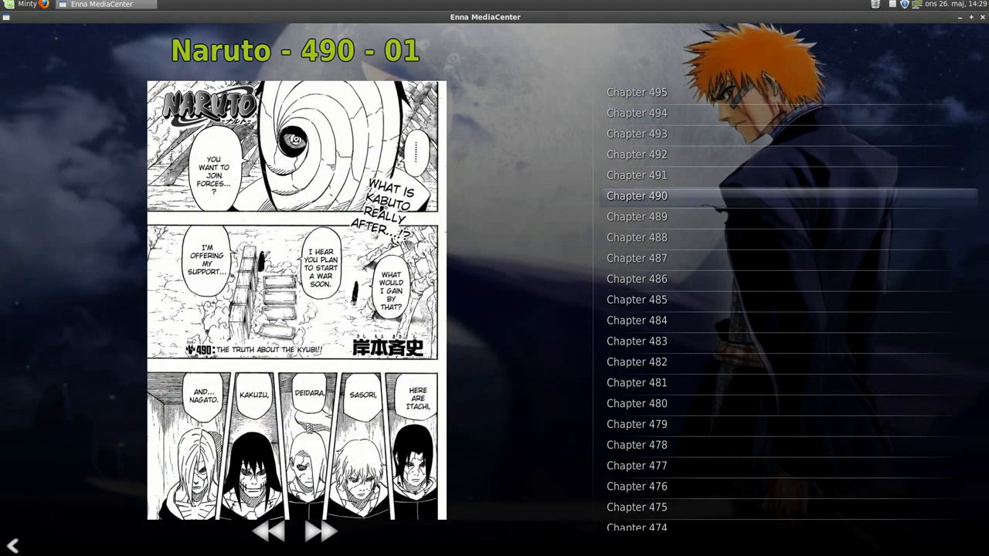
pyautogui.moveTo(463, 445)
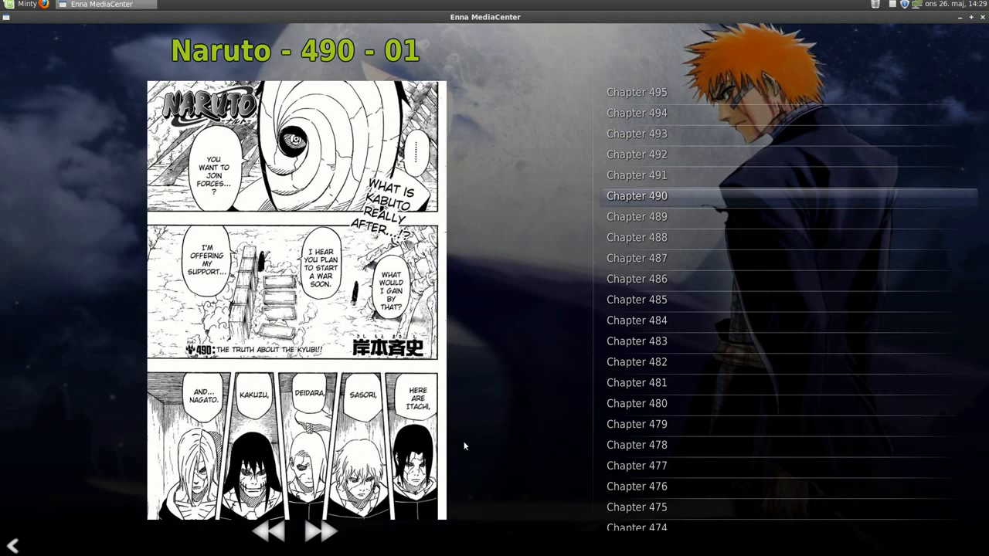
pyautogui.moveTo(439, 467)
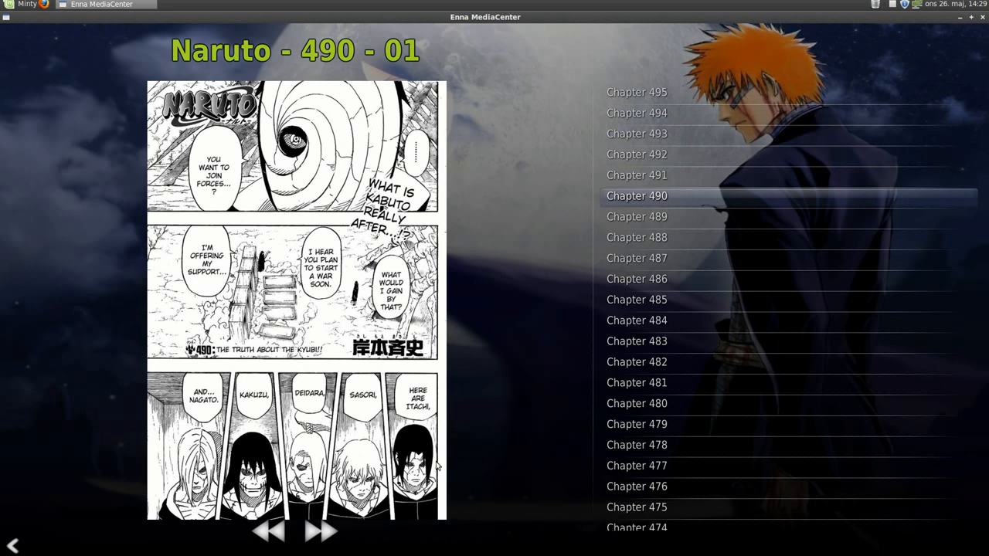
# Step: Flip forward through Naruto chapter 490 to page 07, then return to the manga title list
pyautogui.click(321, 531)
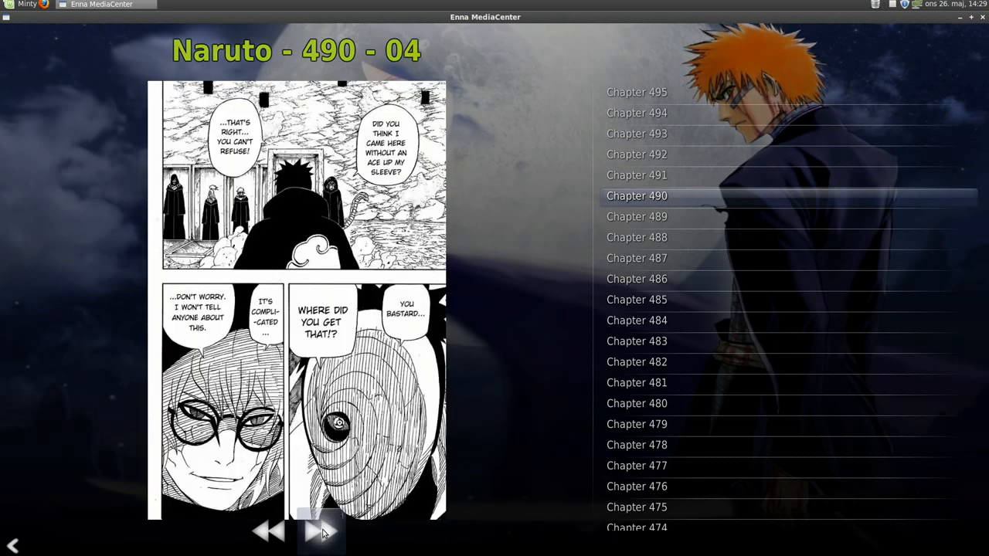
pyautogui.click(322, 531)
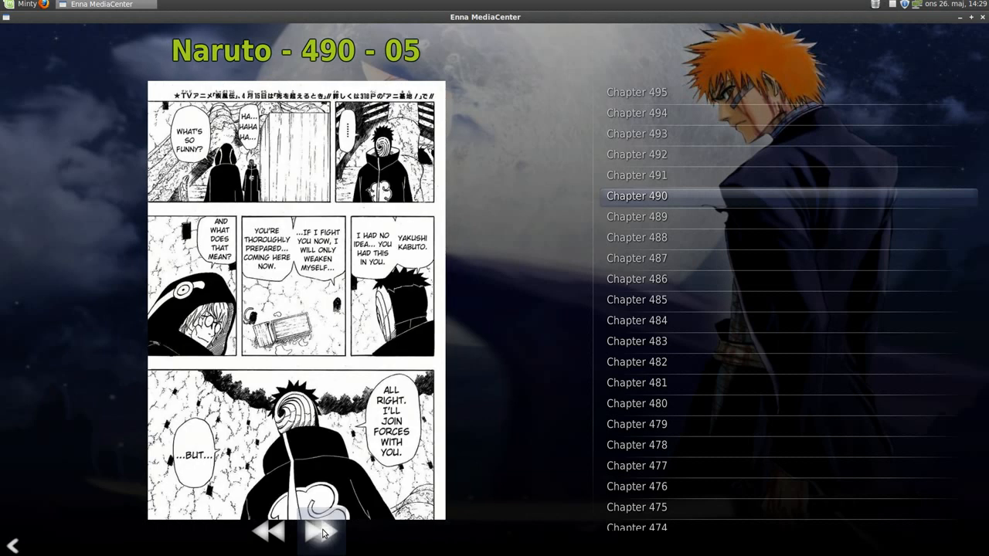
pyautogui.click(321, 532)
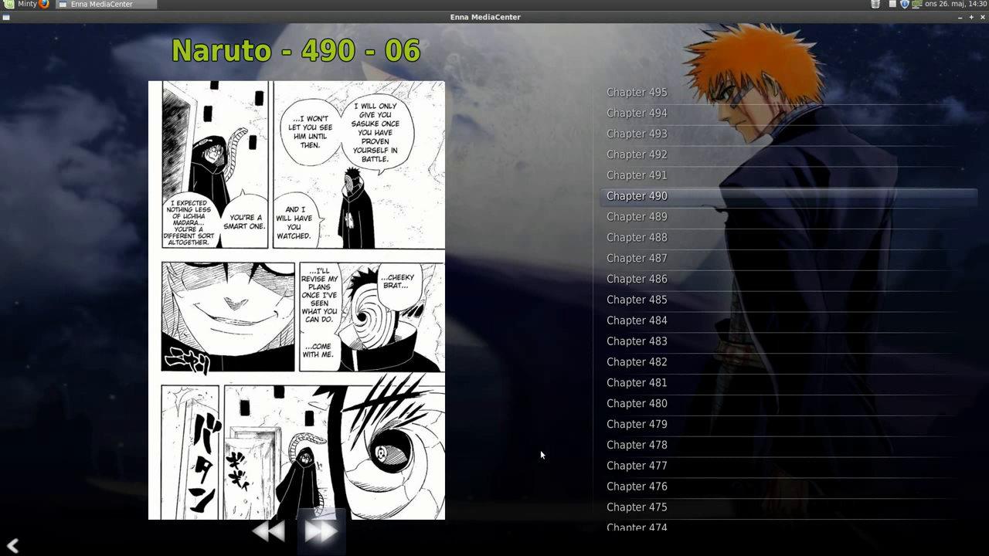
pyautogui.click(322, 532)
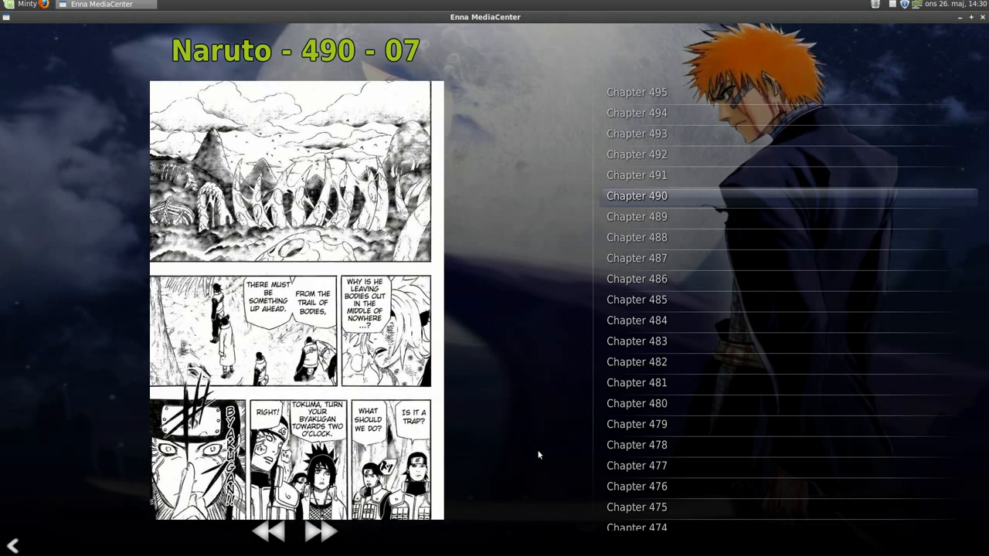
pyautogui.click(12, 546)
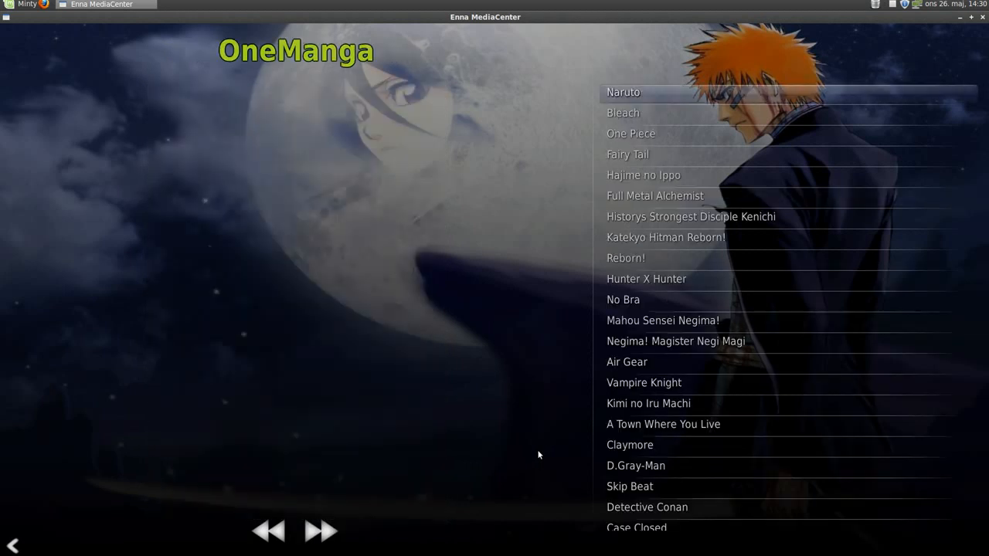
pyautogui.click(12, 546)
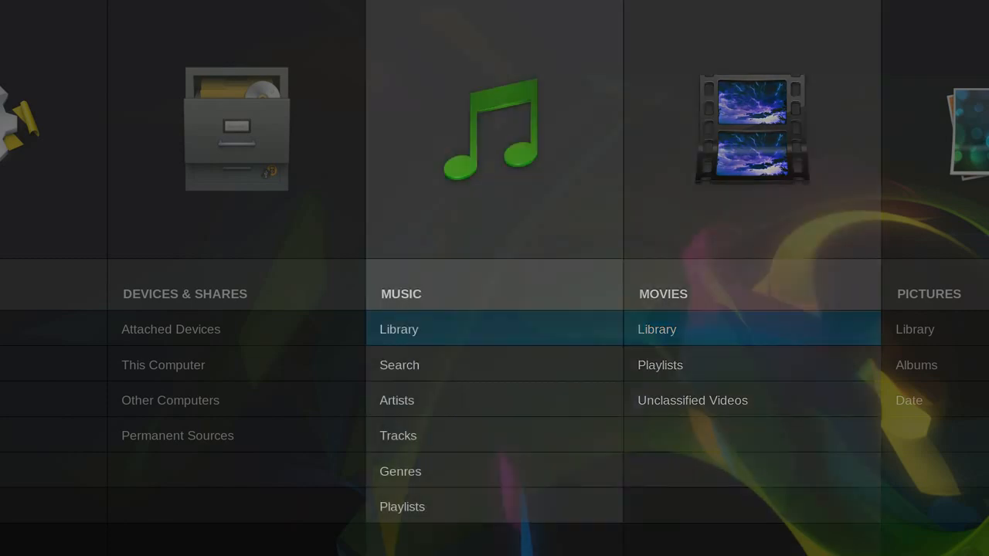
# Step: Navigate Moovida's main menu toward the Internet Media video section
pyautogui.press('Left')
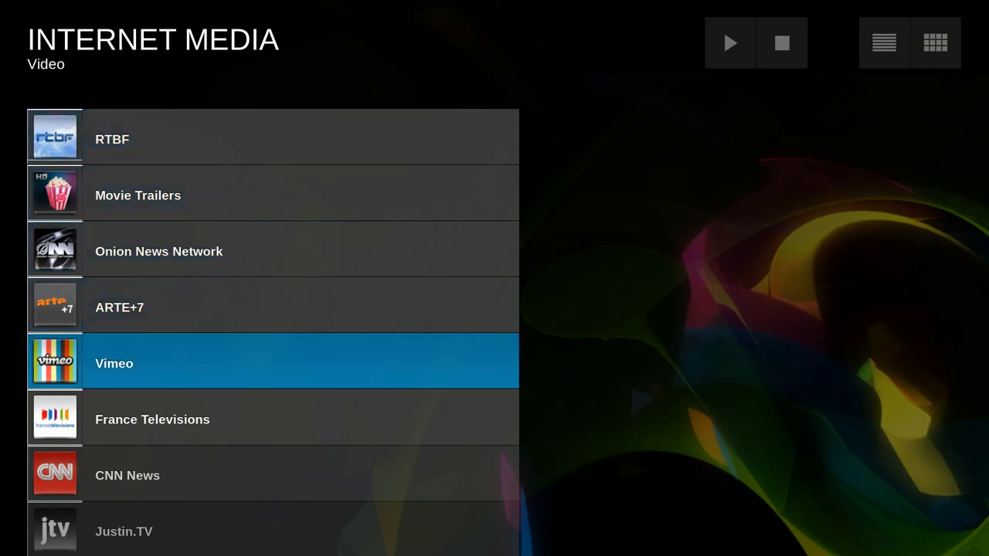
# Step: Browse YouTube's Most viewed This Week videos, such as NIKE WRITE THE FUTURE
pyautogui.scroll(-3)
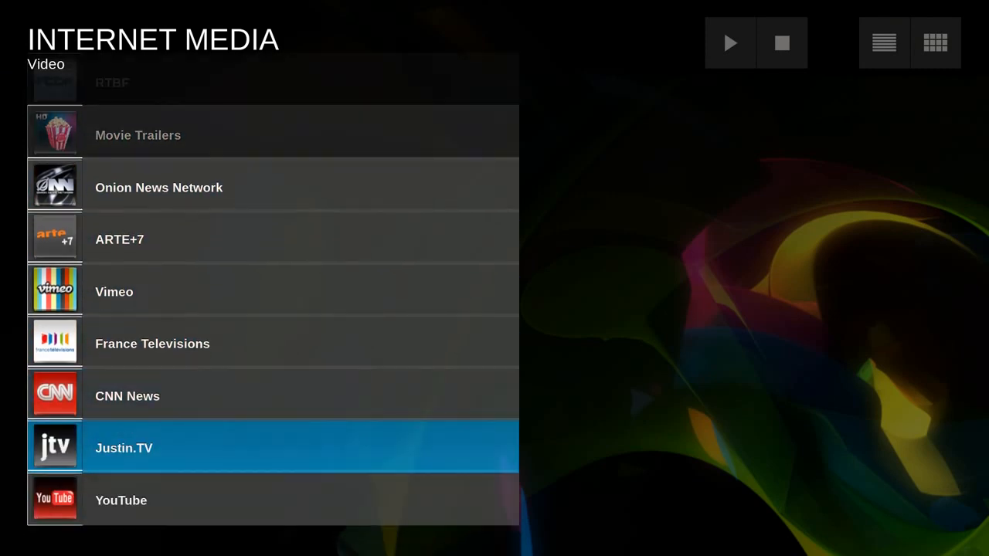
pyautogui.press('Down')
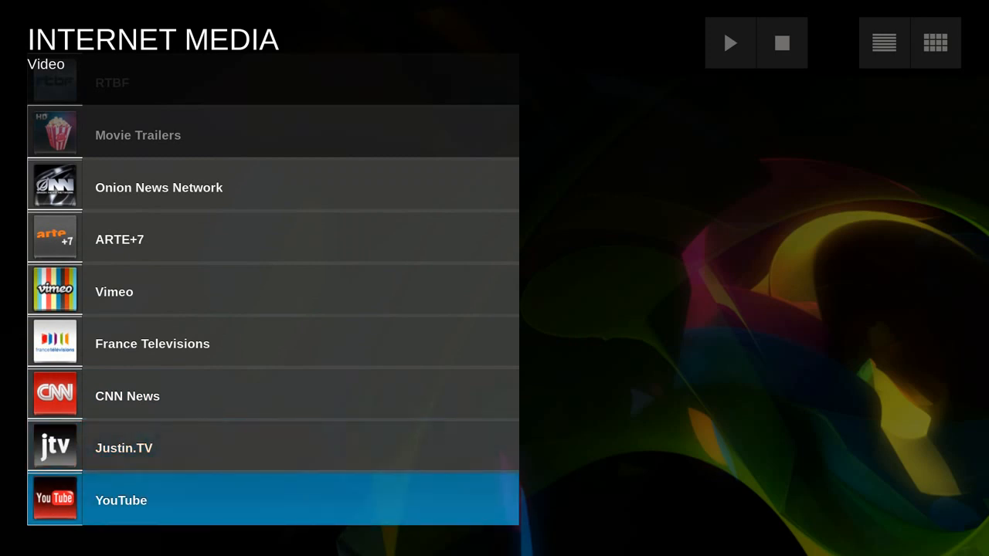
pyautogui.click(121, 501)
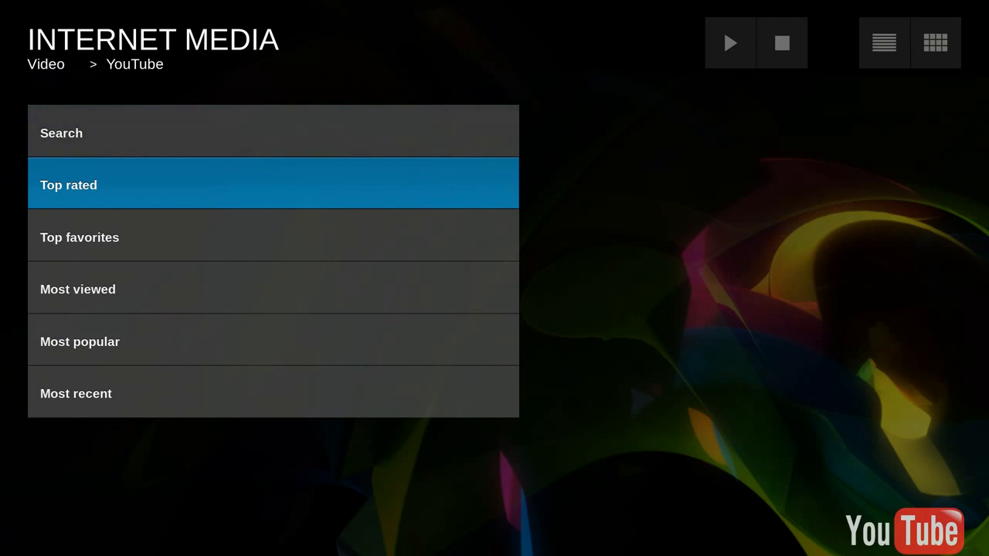
pyautogui.press('Down')
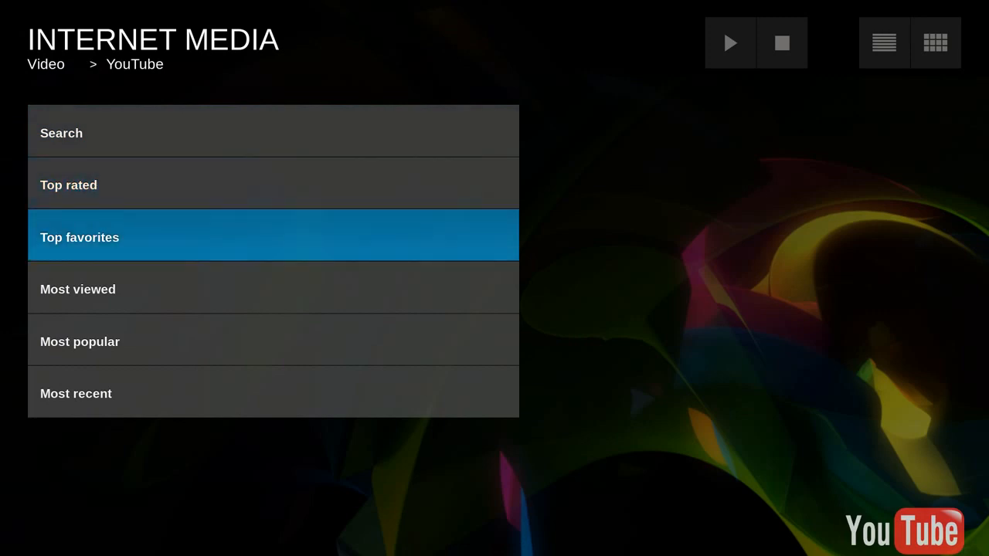
pyautogui.press('Down')
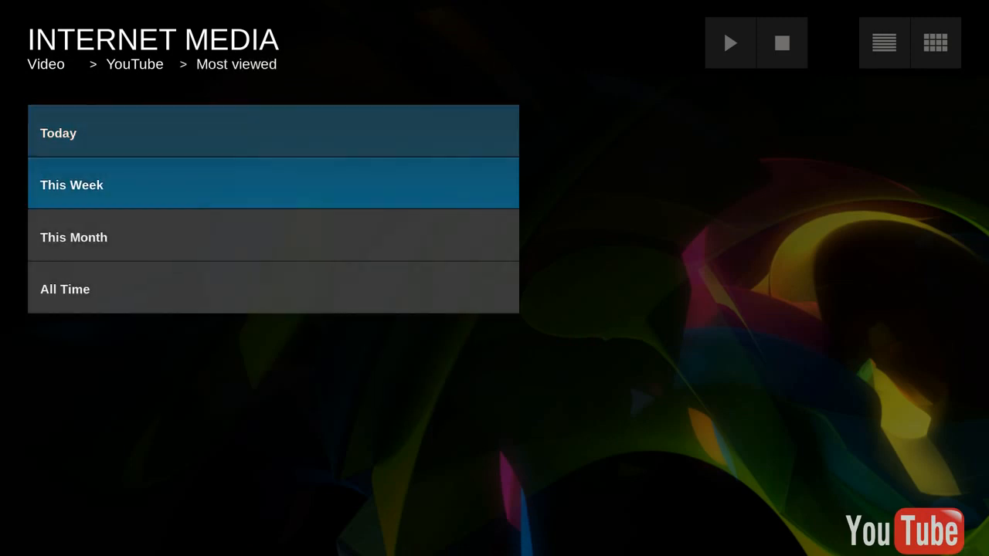
pyautogui.click(71, 186)
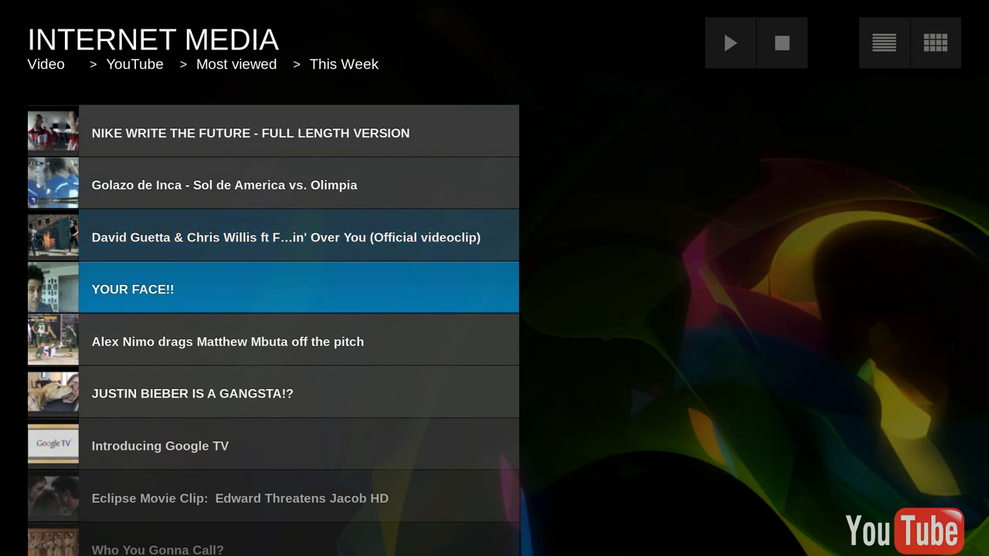
pyautogui.press('down')
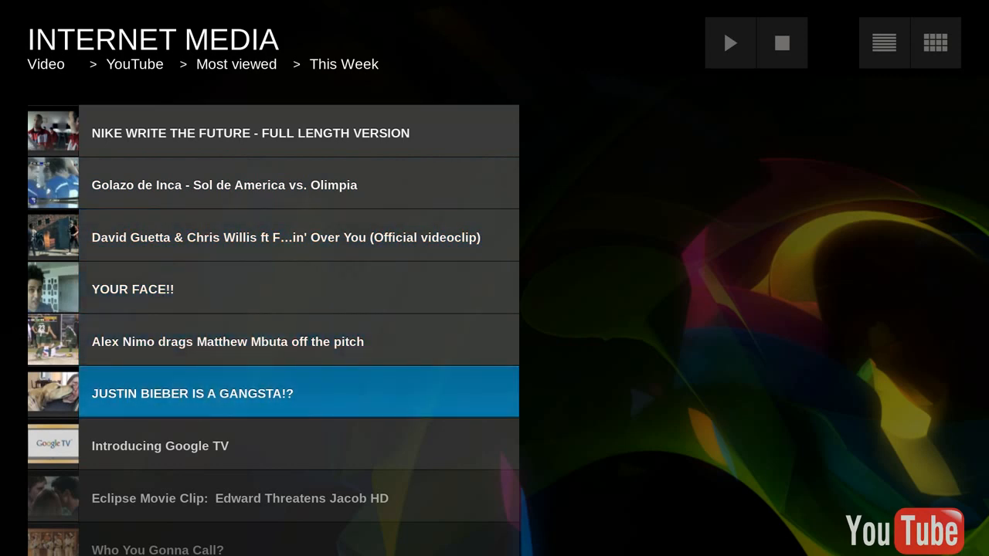
pyautogui.press('Down')
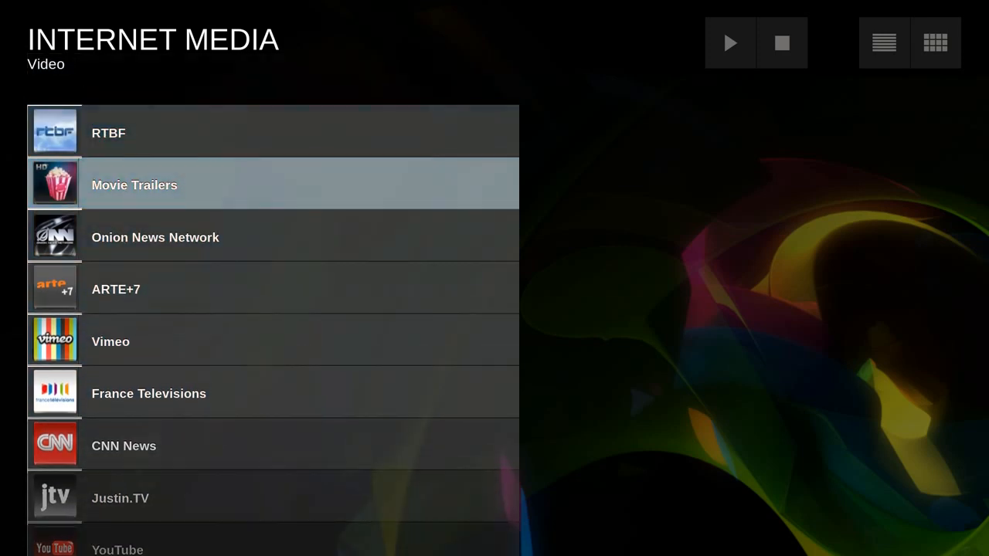
pyautogui.click(133, 185)
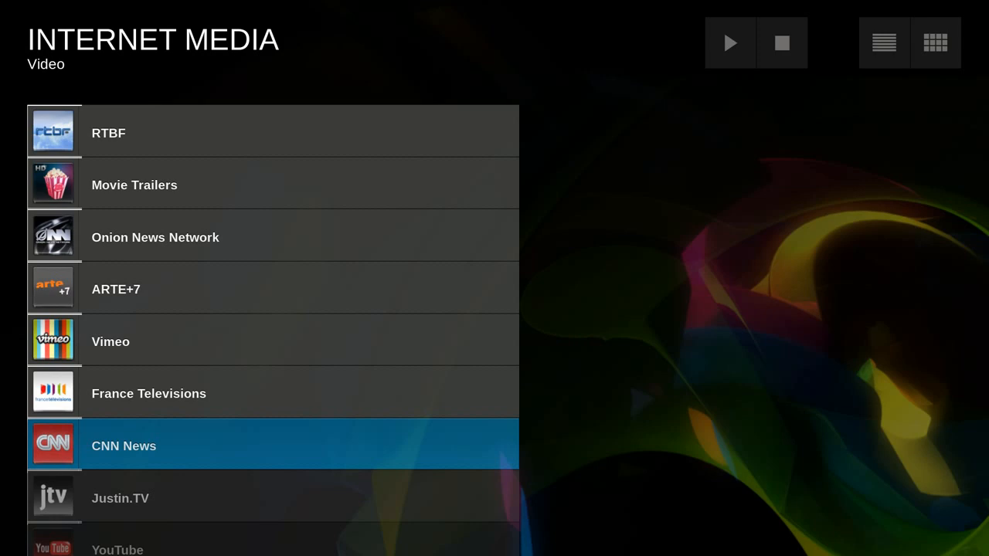
# Step: Browse CNN News International categories and open the World Sport videos
pyautogui.click(124, 445)
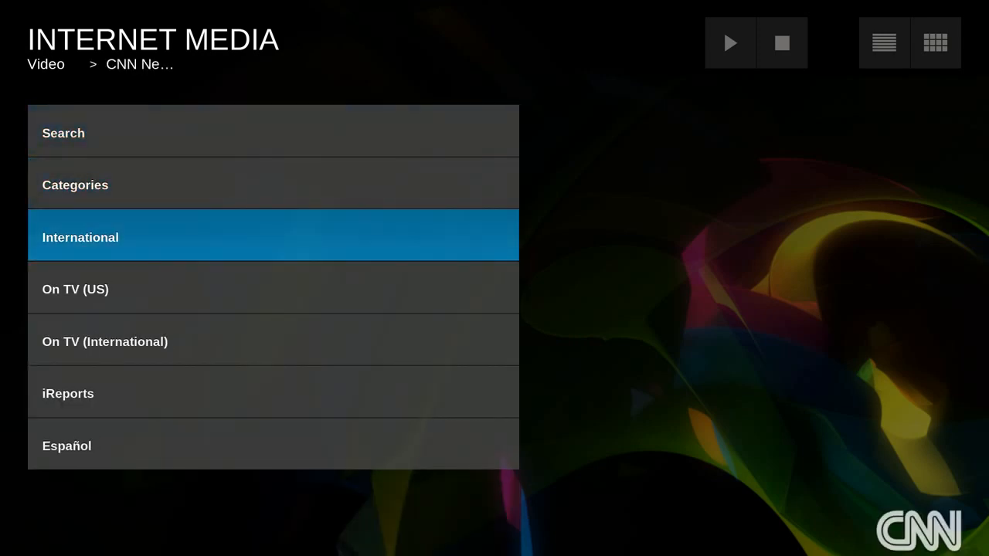
pyautogui.click(81, 238)
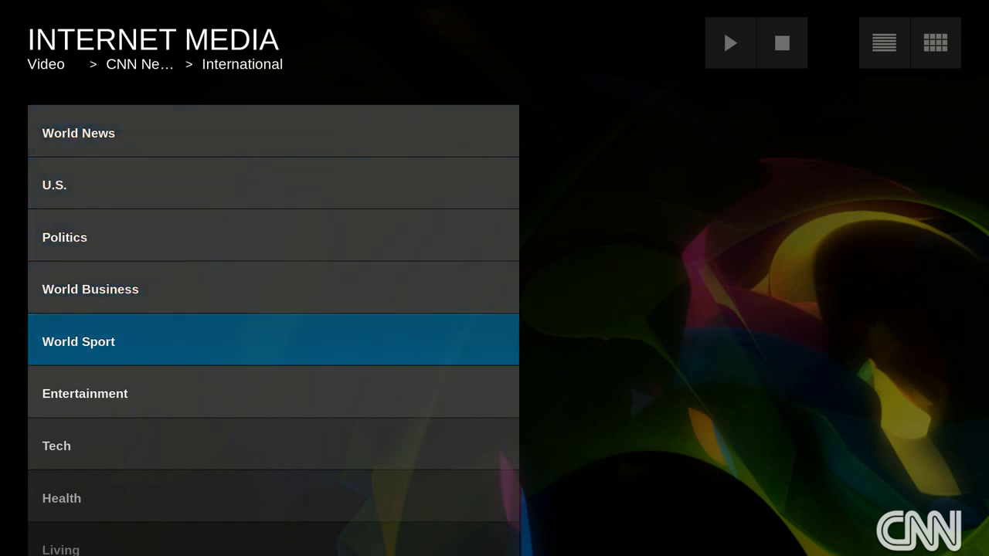
pyautogui.click(79, 341)
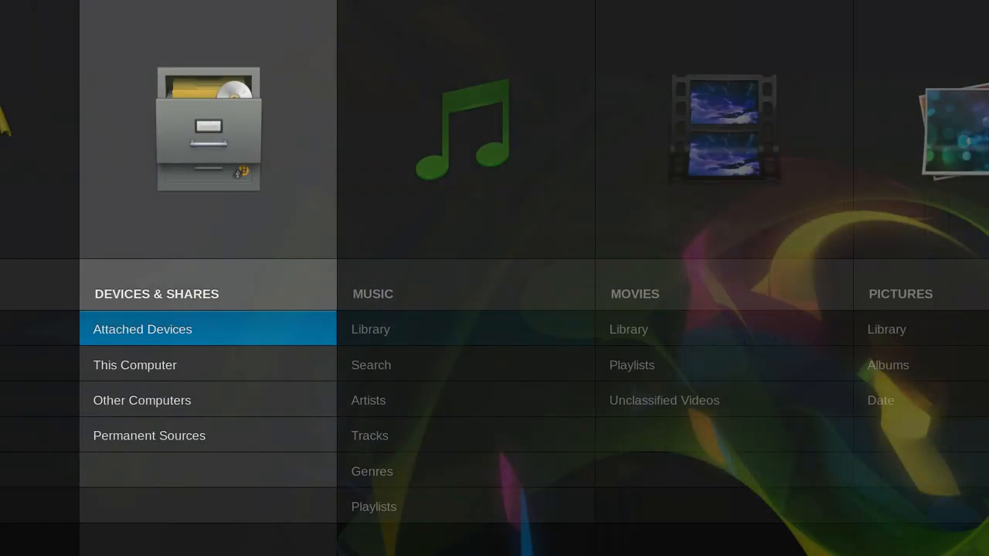
pyautogui.hscroll(-3)
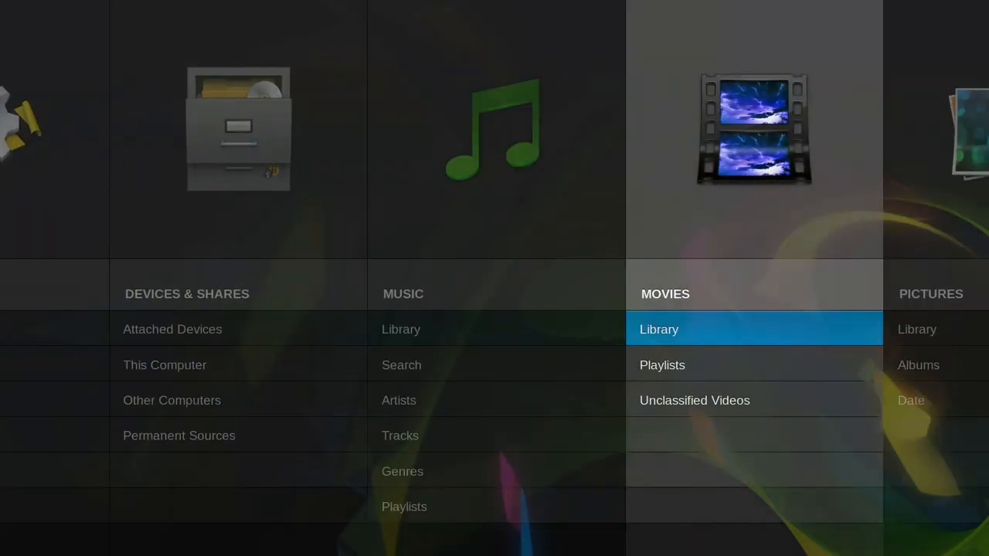
pyautogui.hscroll(-3)
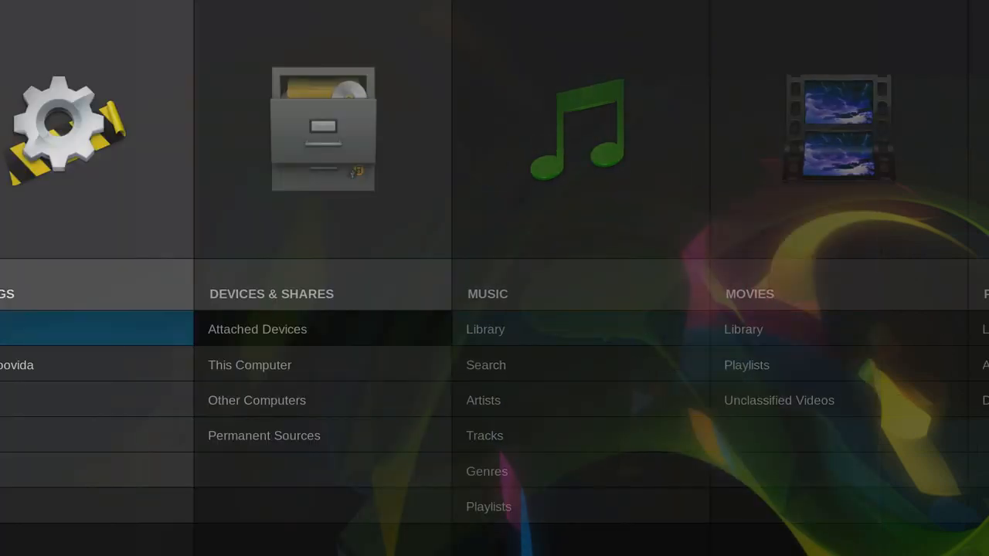